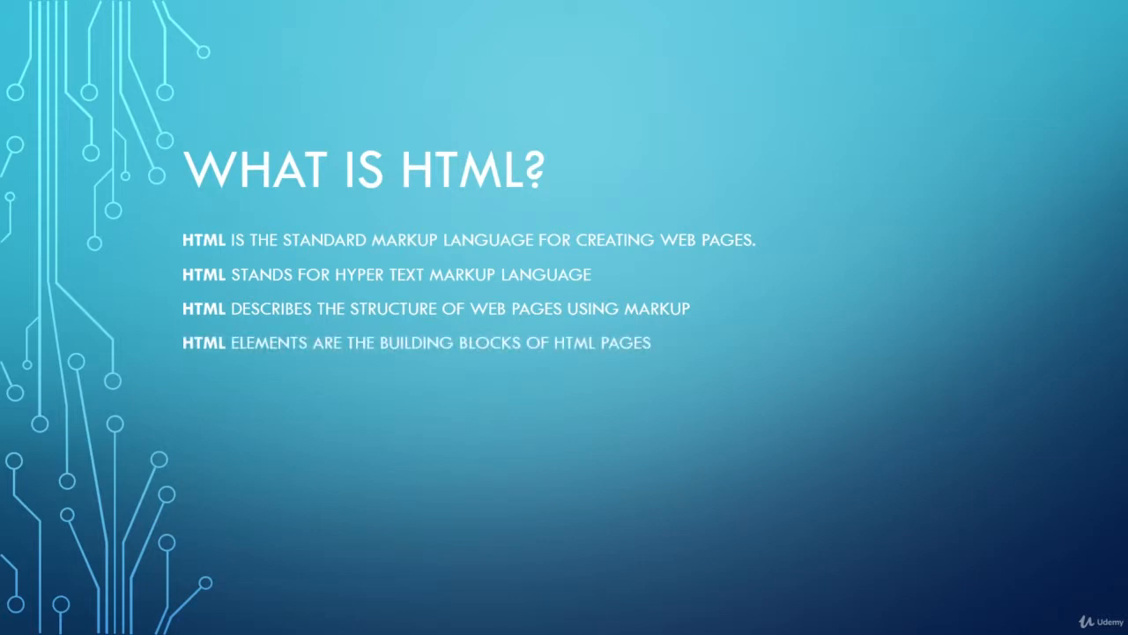
- Reveal the fifth bullet: HTML elements are represented by tags
key(Right)
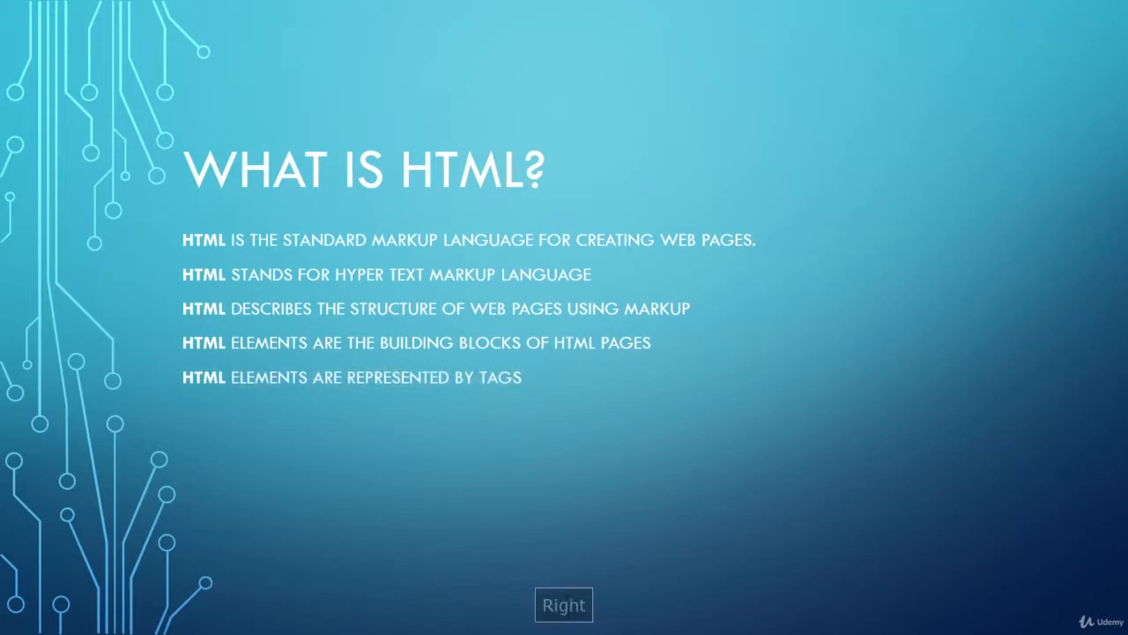